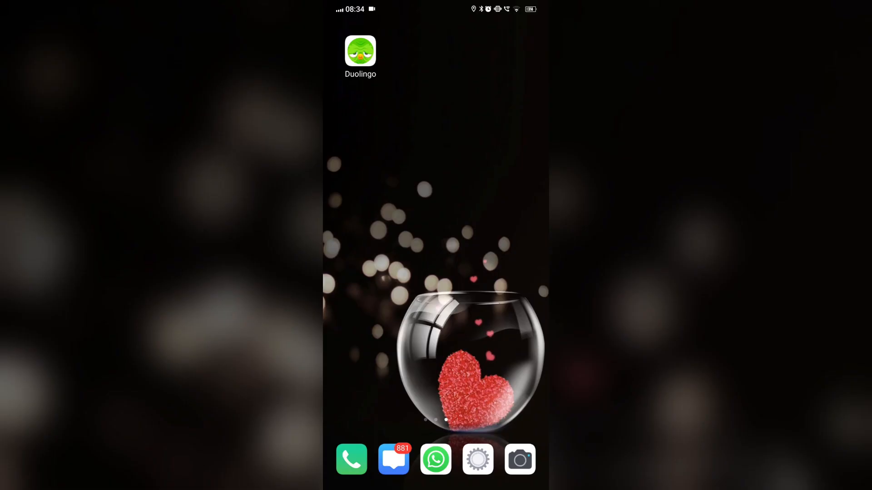
Launch Duolingo from the home screen to reach the French Unit 1 path
left_click(359, 50)
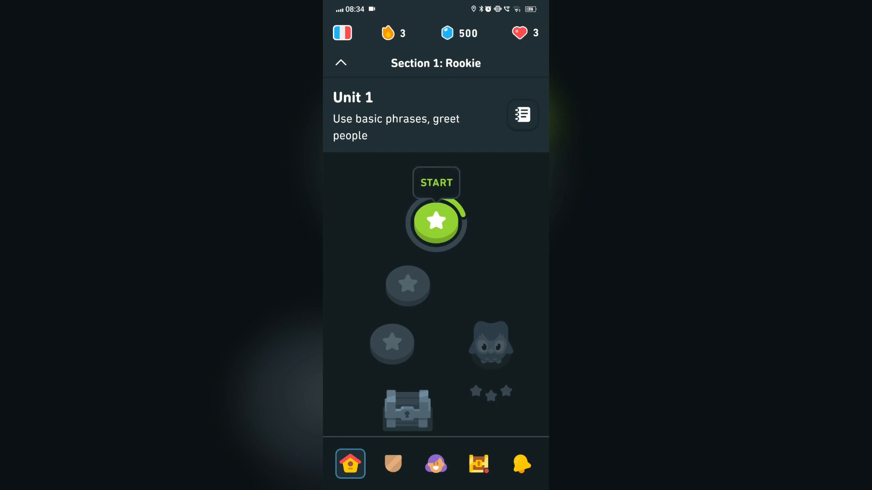
Add a new course from the course menu, choosing Intermediate English for English speakers
left_click(342, 33)
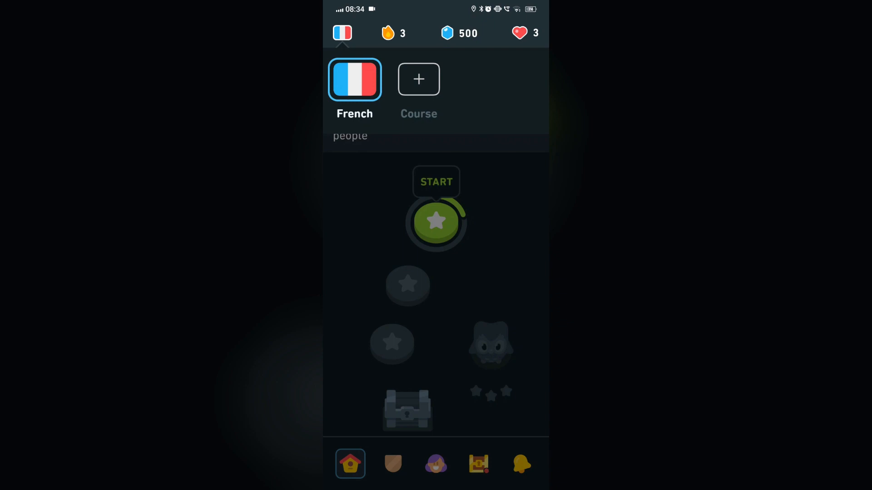
left_click(418, 79)
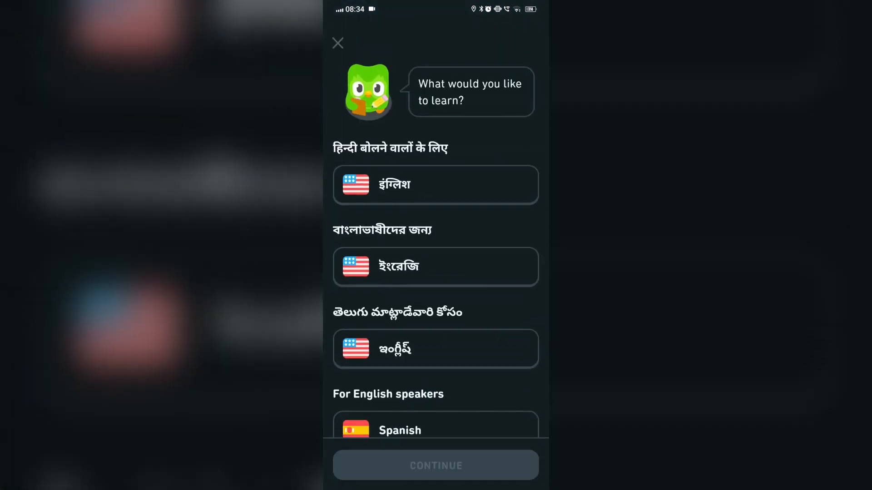
scroll("up", 3)
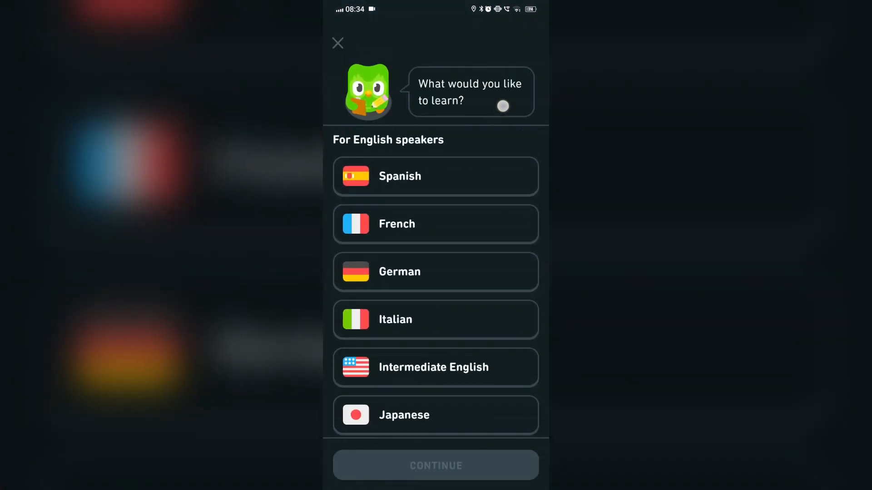
left_click(436, 367)
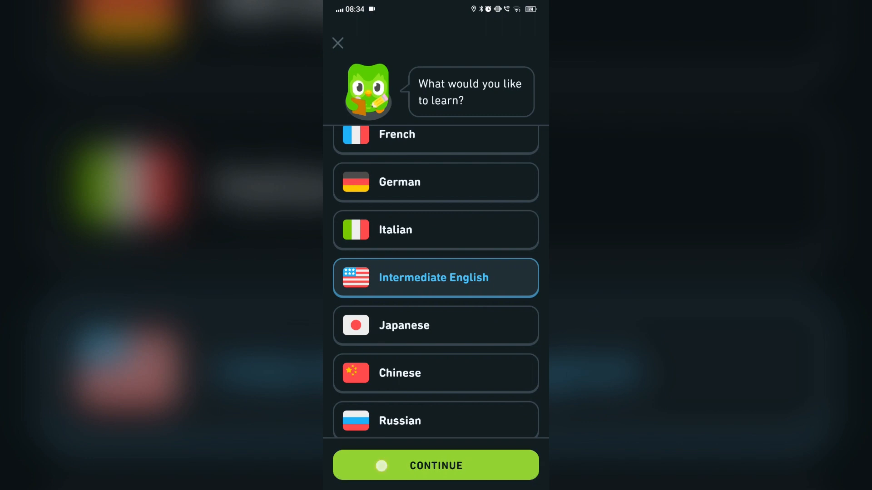
left_click(436, 465)
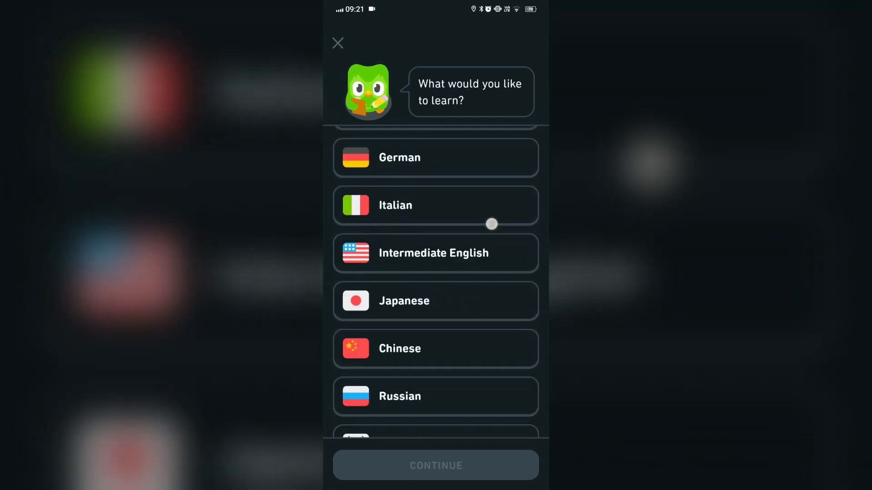
Expand the full course list and pick English (英语) under 用中文学习
scroll("down", 3)
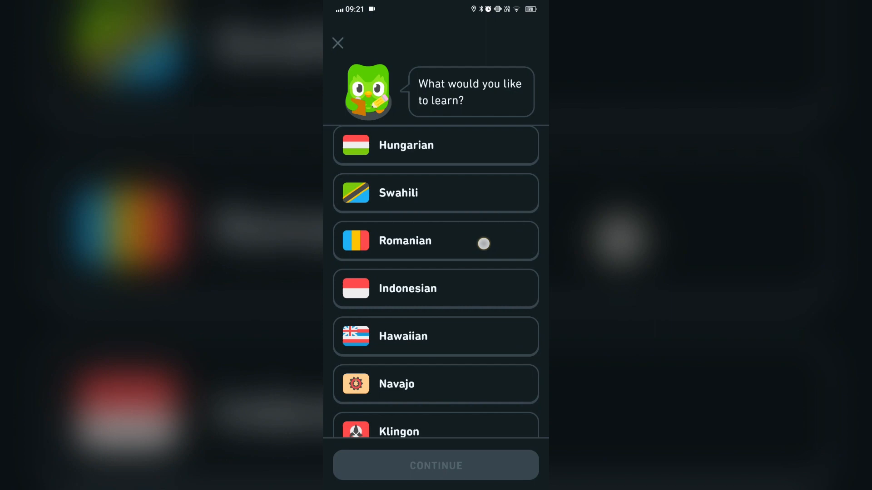
scroll("down", 3)
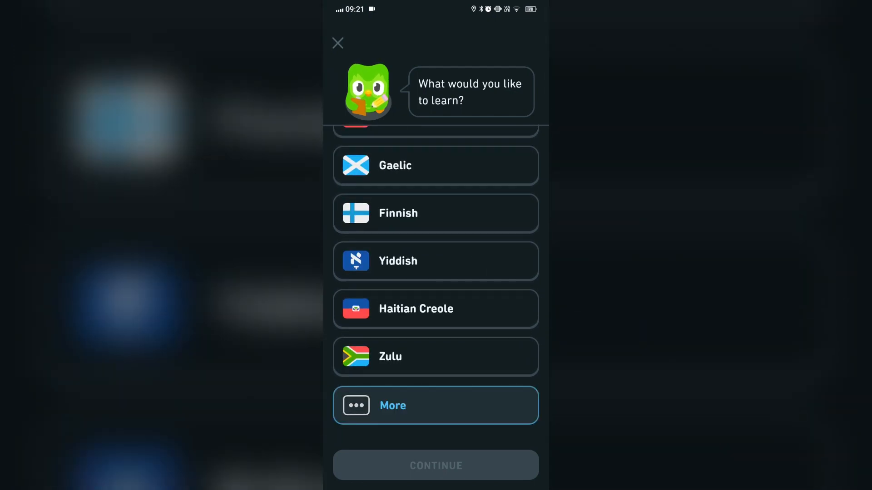
left_click(435, 405)
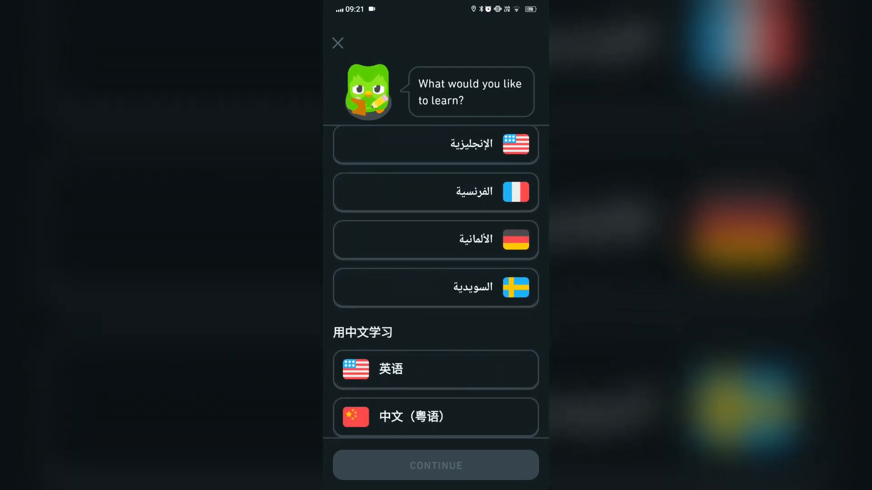
left_click(435, 369)
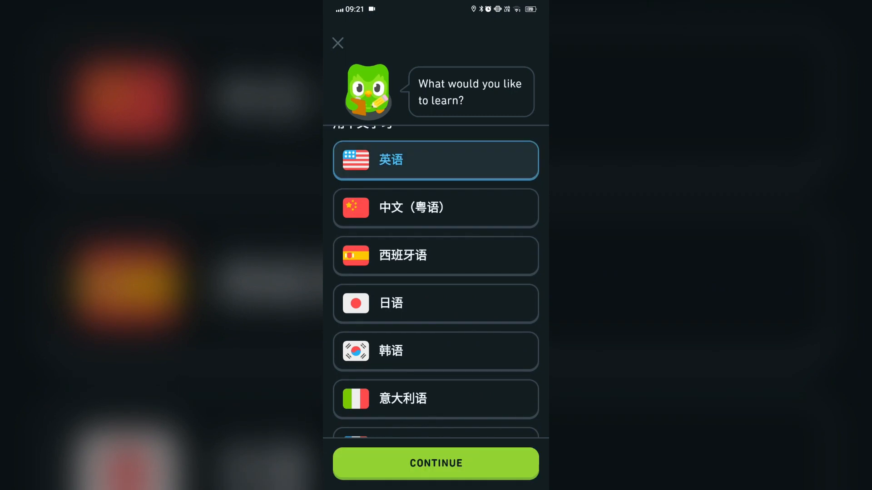